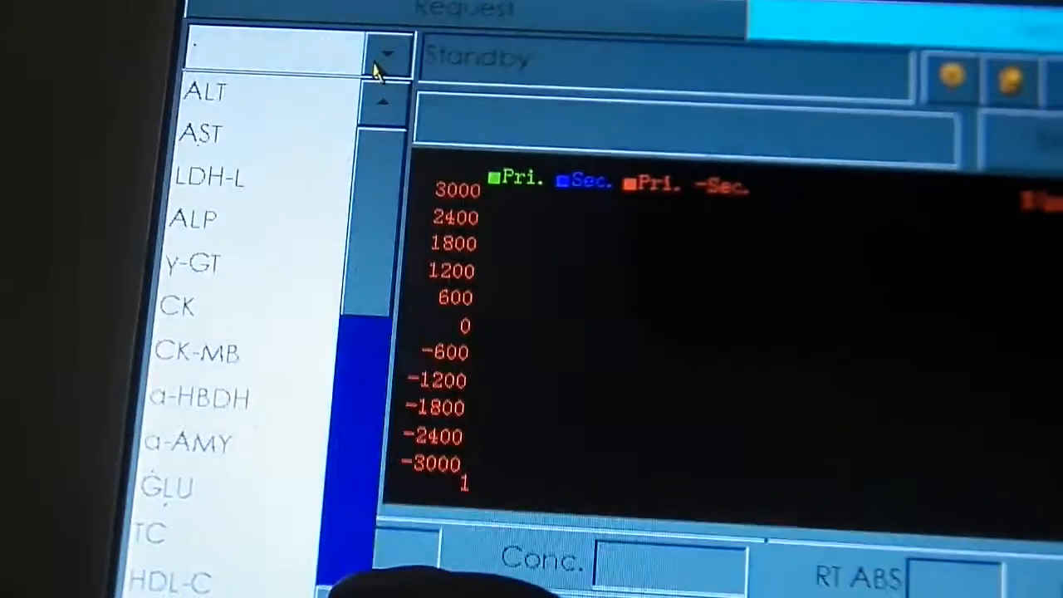
{"action": "scroll", "scroll_direction": "down", "scroll_amount": 3}
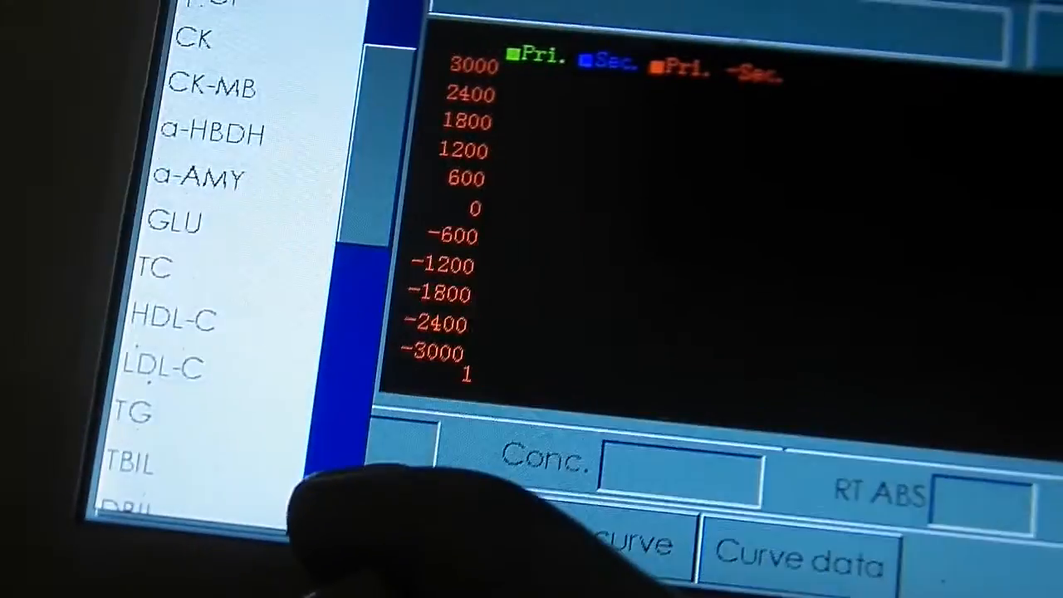